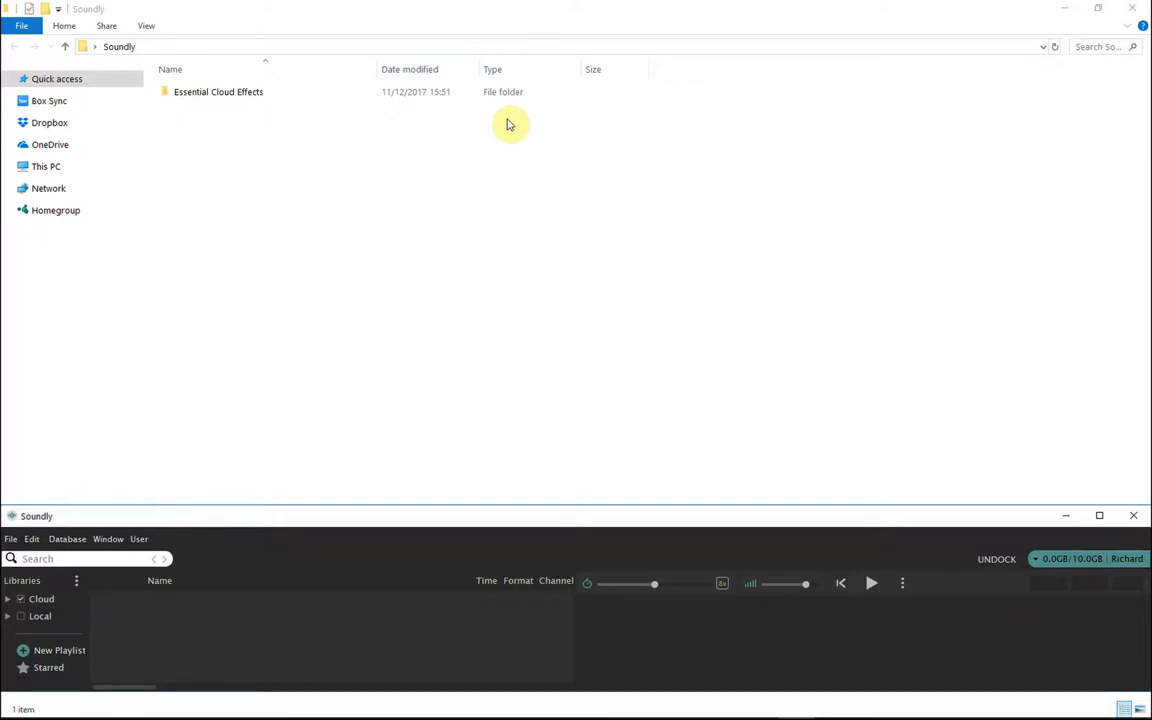
{"action": "mouse_move", "coordinate": [497, 112]}
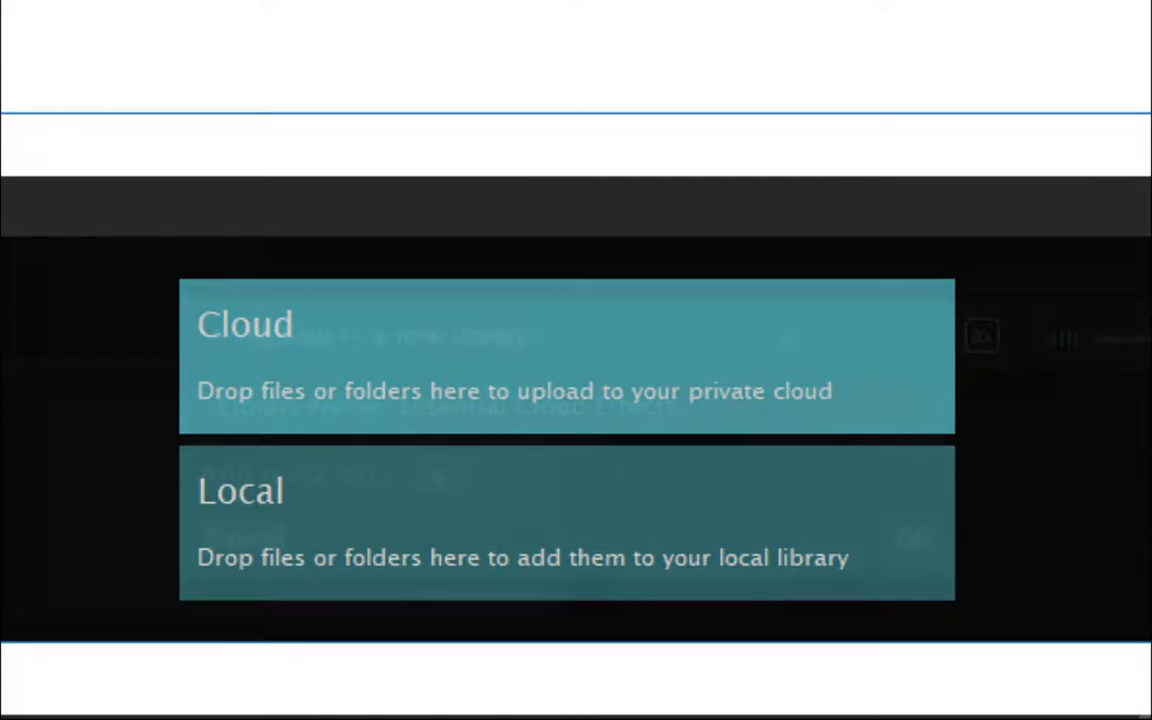
Drop the folder on the Cloud zone and confirm 'Upload to a new library' as Essential Cloud Effects
{"action": "left_click", "coordinate": [565, 357]}
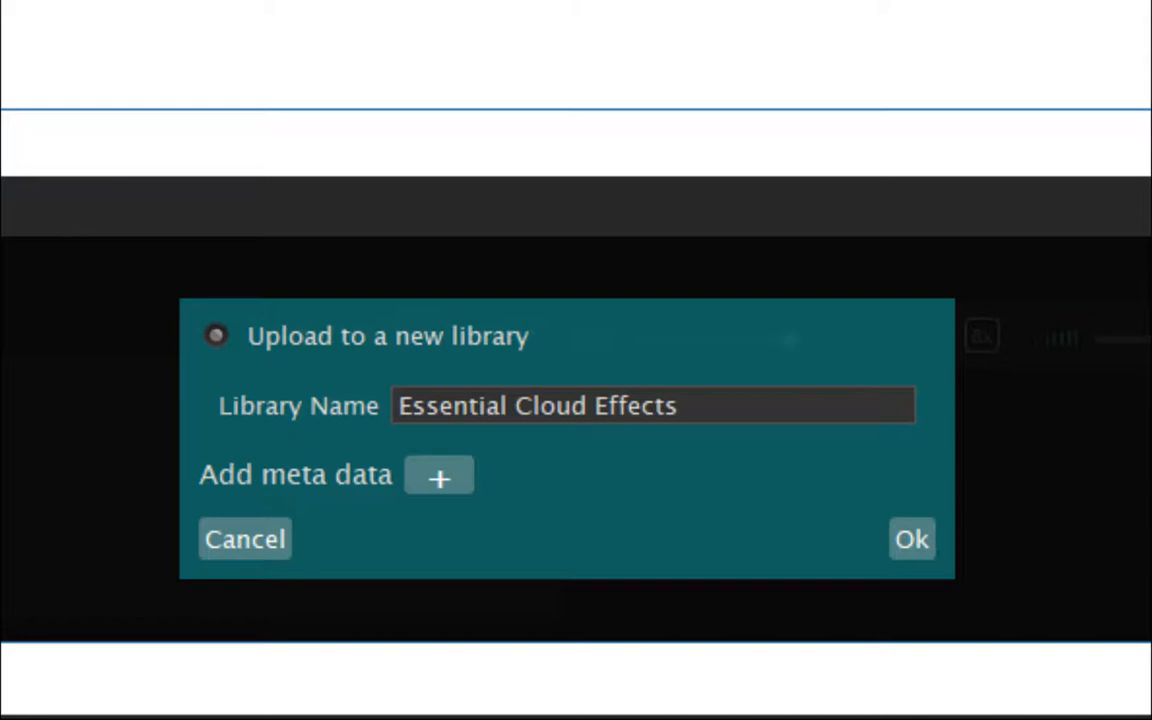
{"action": "left_click", "coordinate": [910, 538]}
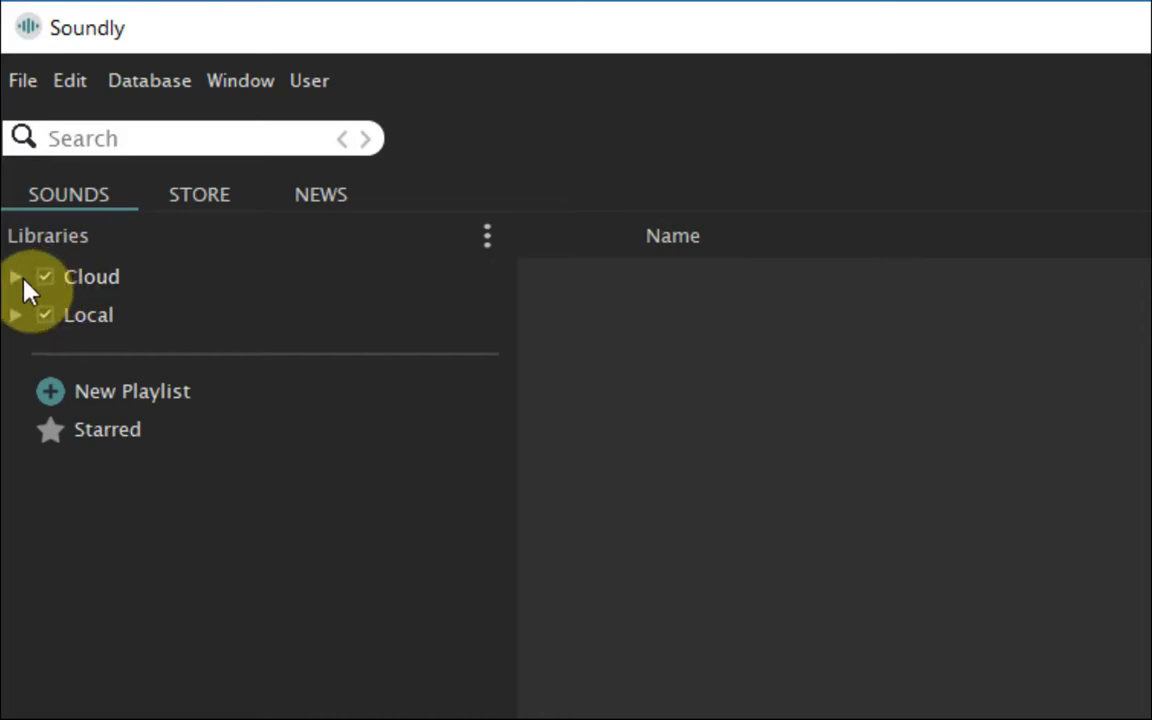
Add an empty cloud library named Extra Cloud Effects, then list the local Ambisonics sounds
{"action": "left_click", "coordinate": [16, 277]}
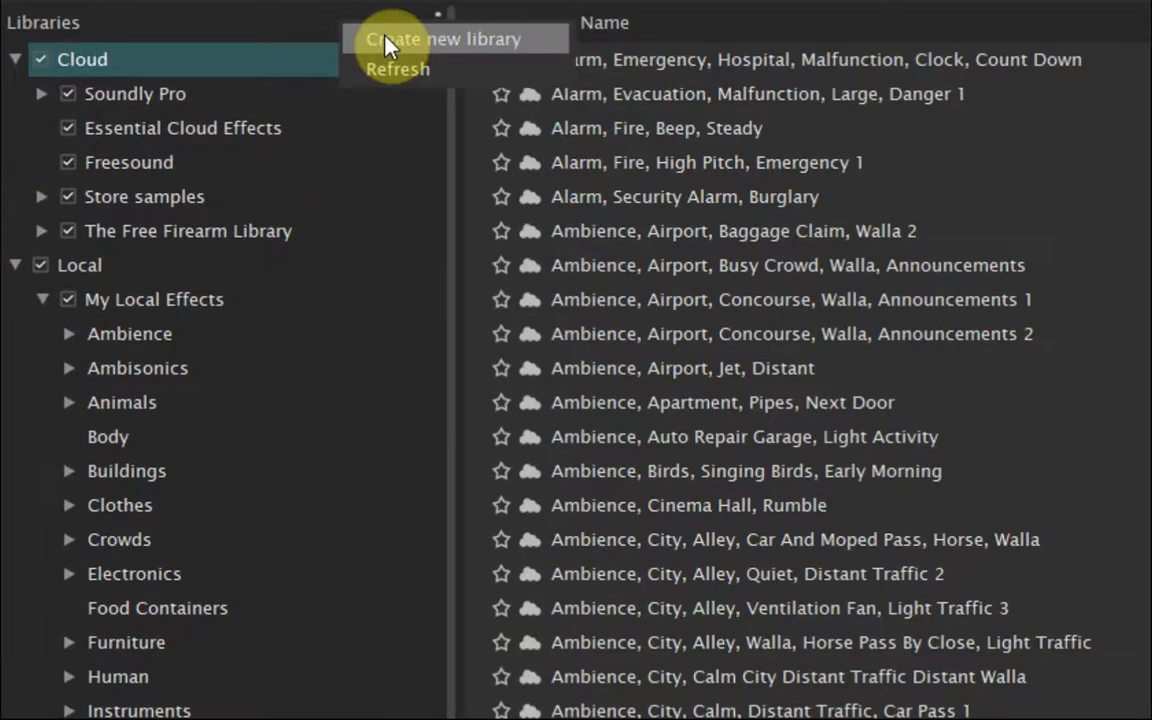
{"action": "left_click", "coordinate": [456, 39]}
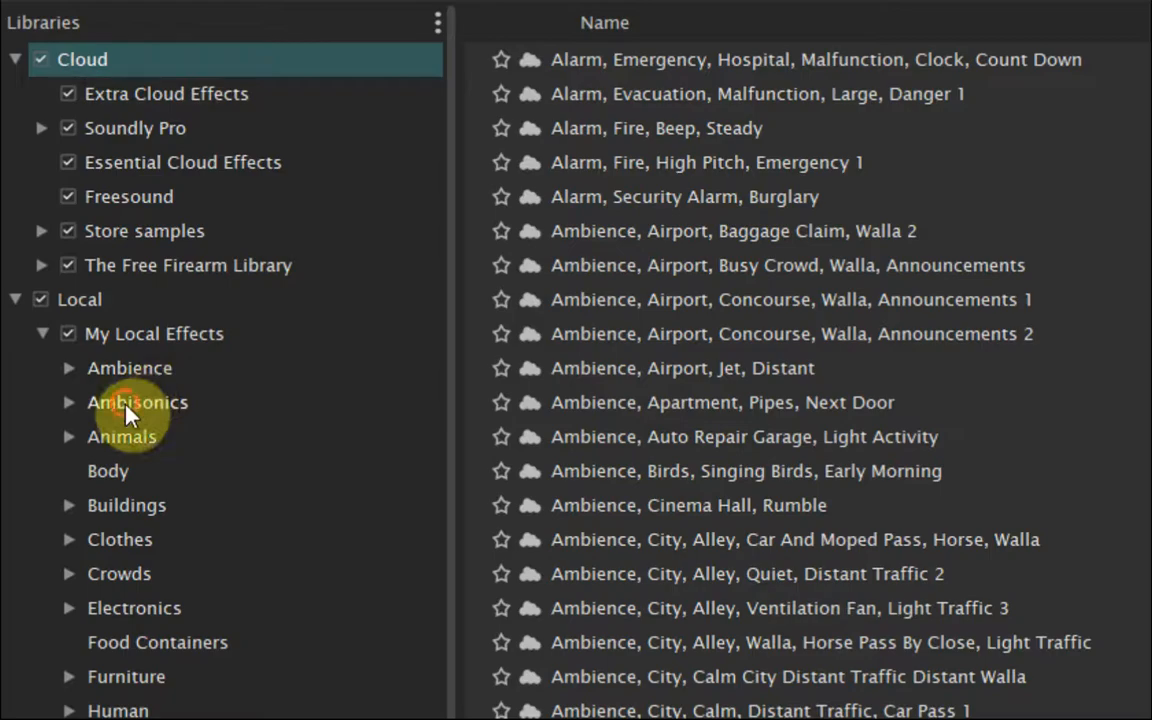
{"action": "left_click", "coordinate": [137, 401]}
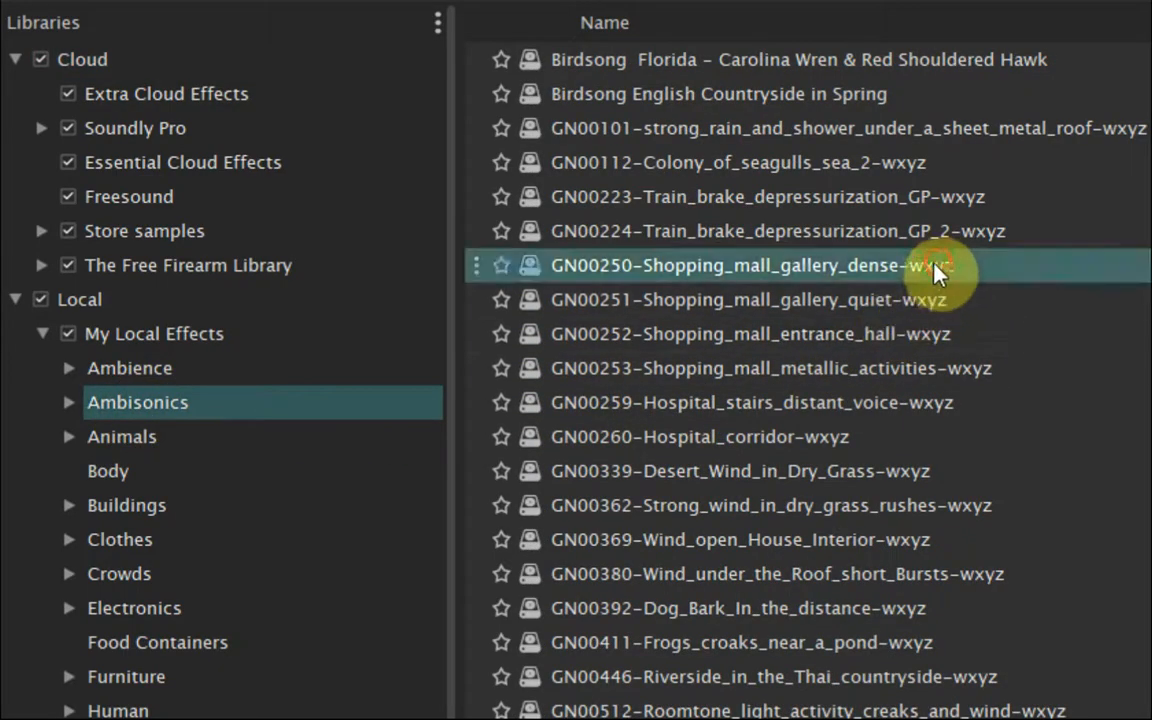